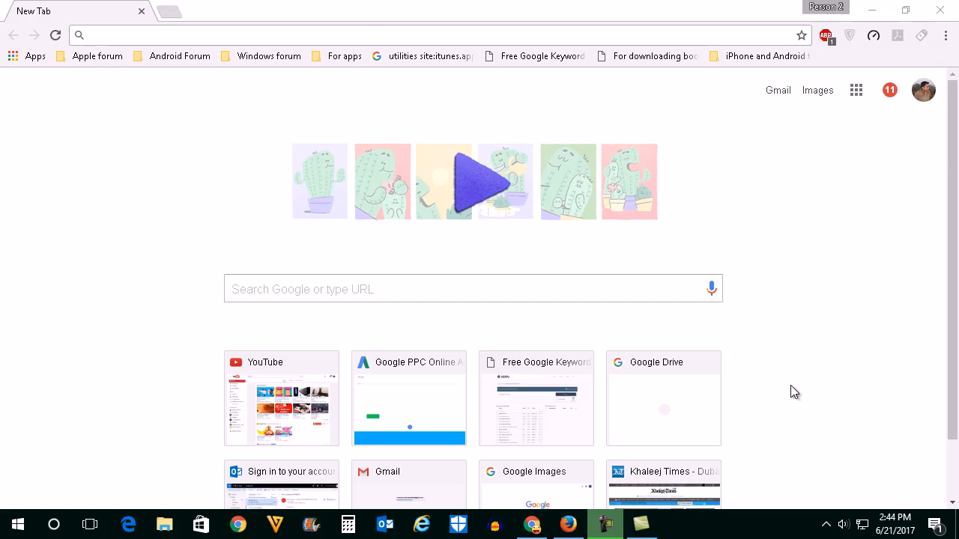
{"action": "mouse_move", "coordinate": [691, 334]}
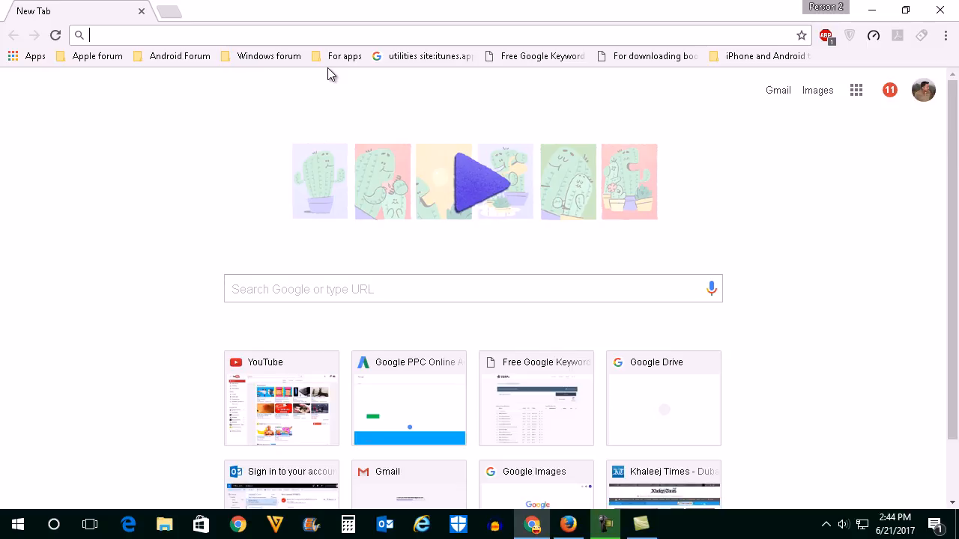
Go to the router address 192.168.1.1 in Chrome.
{"action": "type", "text": "192.168.1.1"}
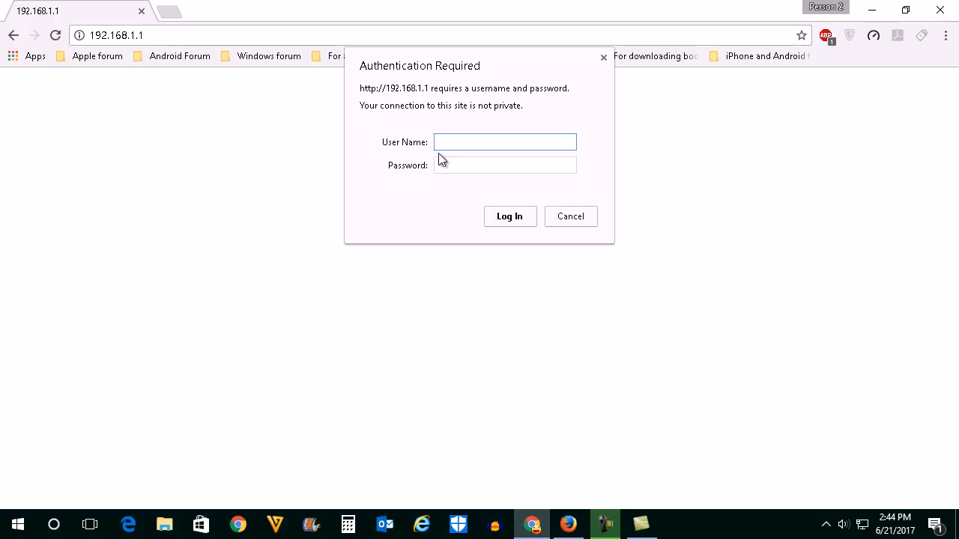
Log in to the router as 'admin' with its password.
{"action": "type", "text": "admin"}
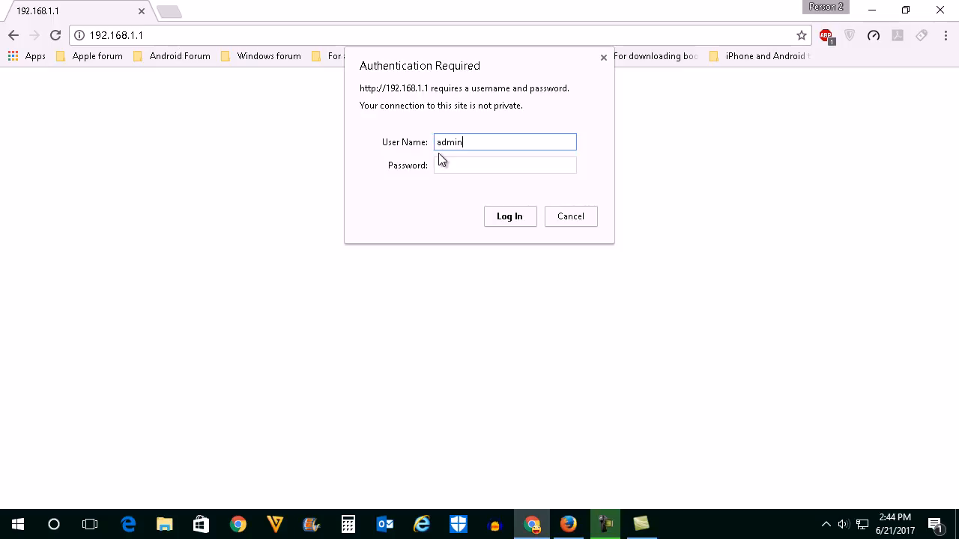
{"action": "type", "text": "password"}
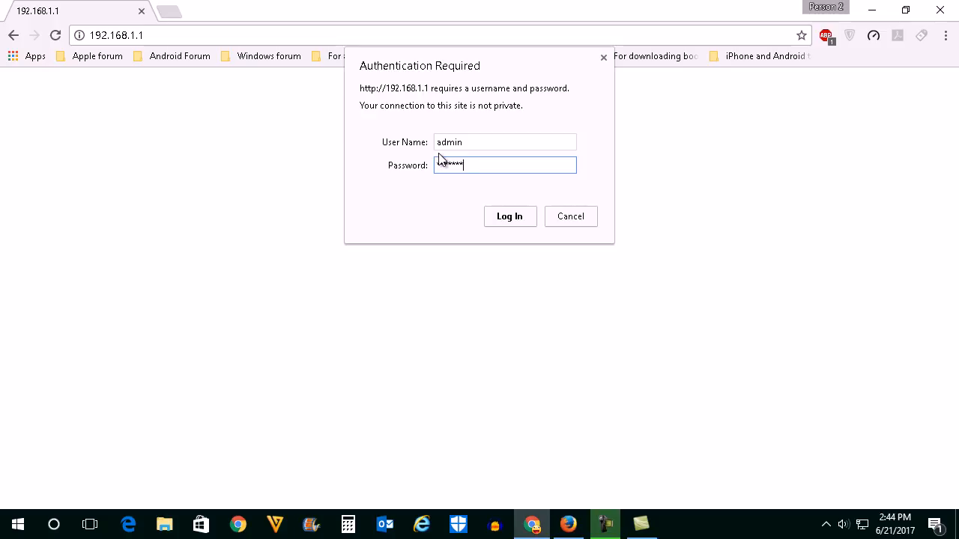
{"action": "left_click", "coordinate": [509, 216]}
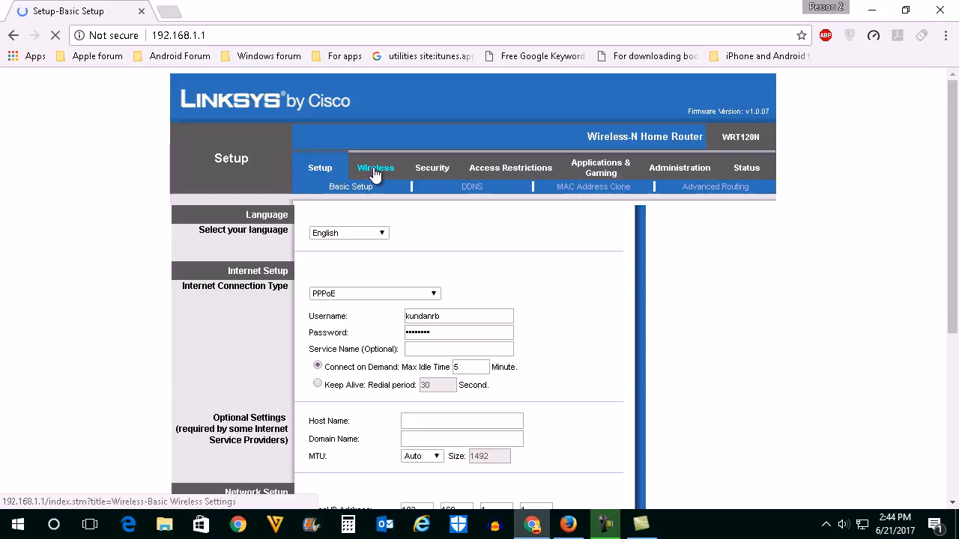
Enable Wireless MAC Filter with Prevent listed computers selected.
{"action": "left_click", "coordinate": [375, 167]}
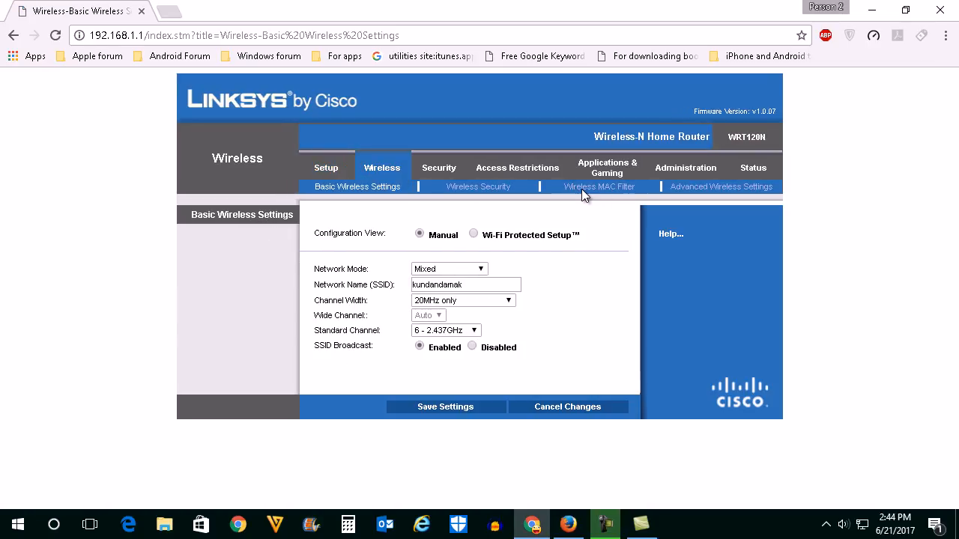
{"action": "left_click", "coordinate": [599, 187]}
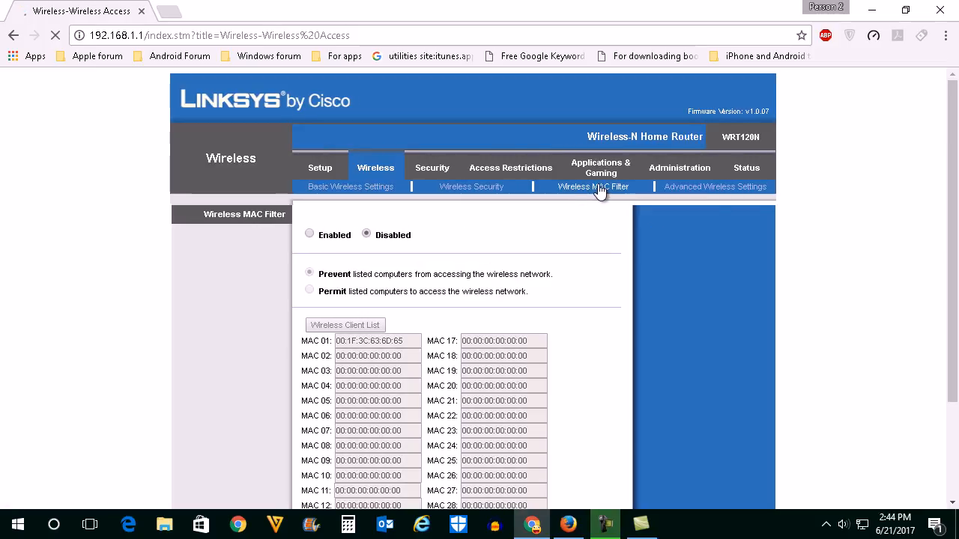
{"action": "scroll", "scroll_direction": "down", "scroll_amount": 3}
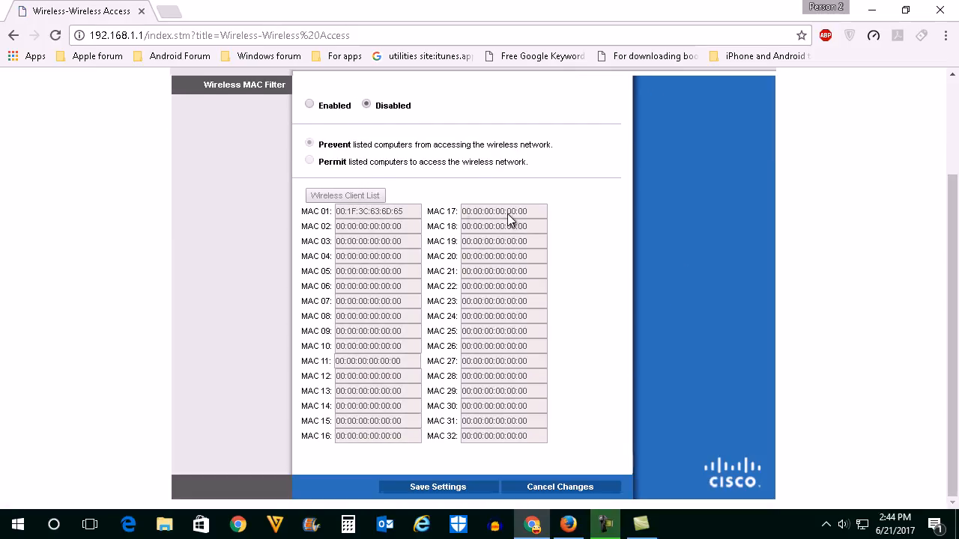
{"action": "left_click", "coordinate": [310, 105]}
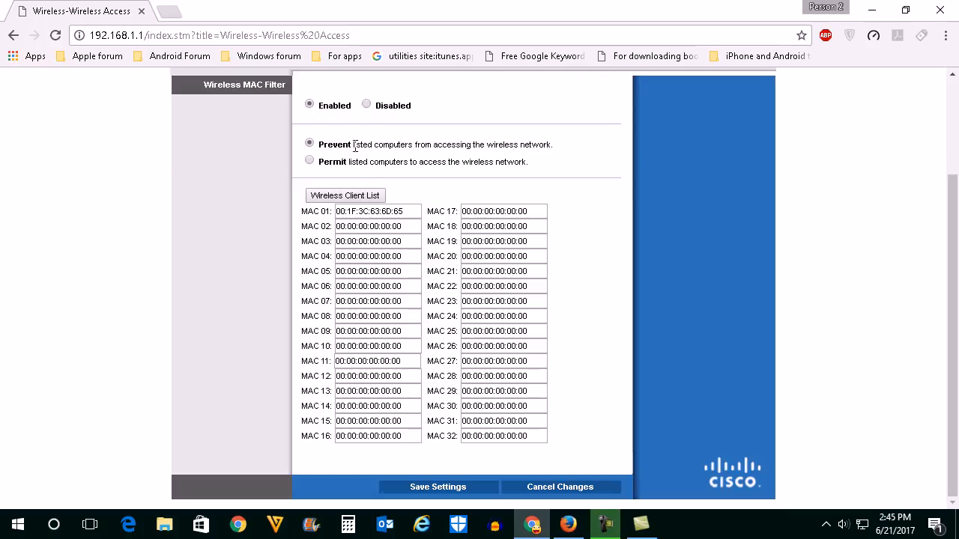
{"action": "mouse_move", "coordinate": [467, 147]}
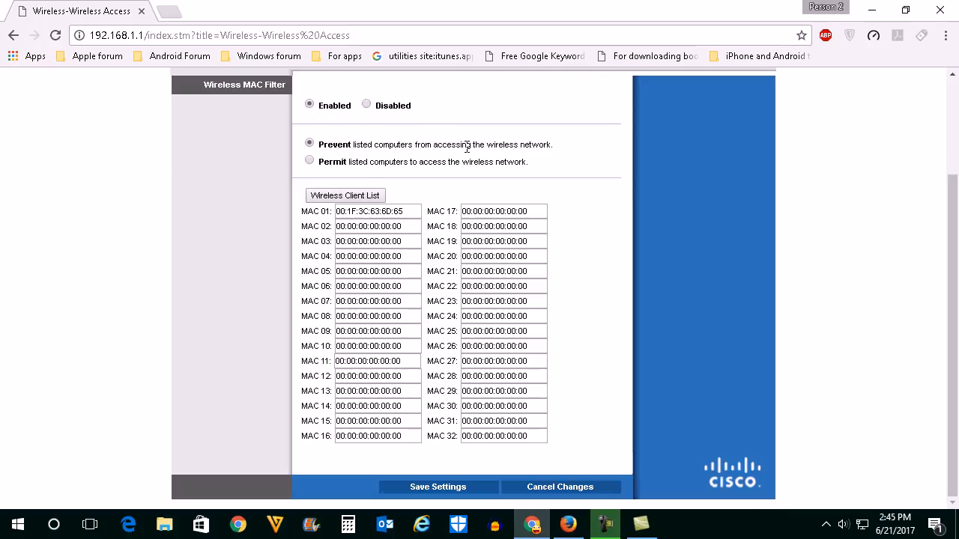
{"action": "mouse_move", "coordinate": [541, 166]}
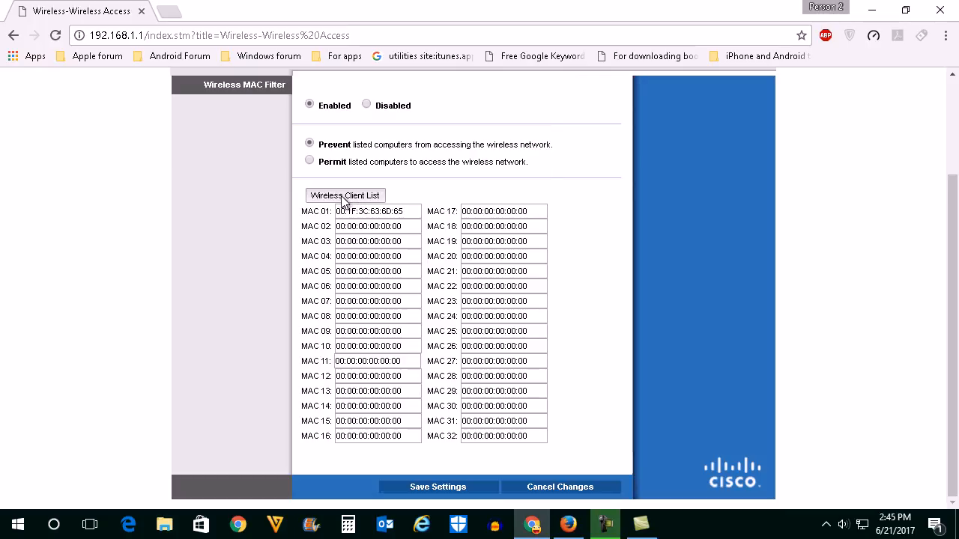
Copy the first iPhone's MAC address from the Wireless Client List, then close it.
{"action": "left_click", "coordinate": [345, 195]}
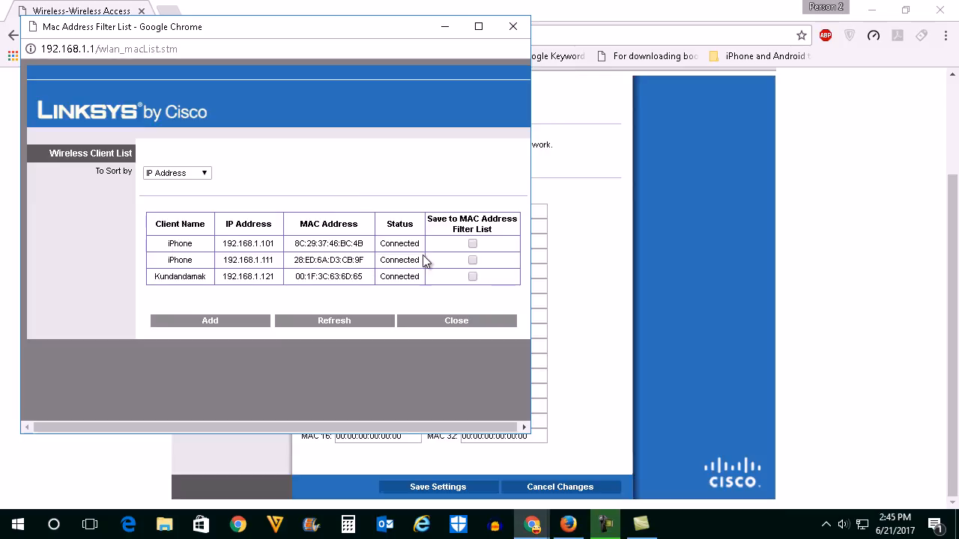
{"action": "mouse_move", "coordinate": [286, 267]}
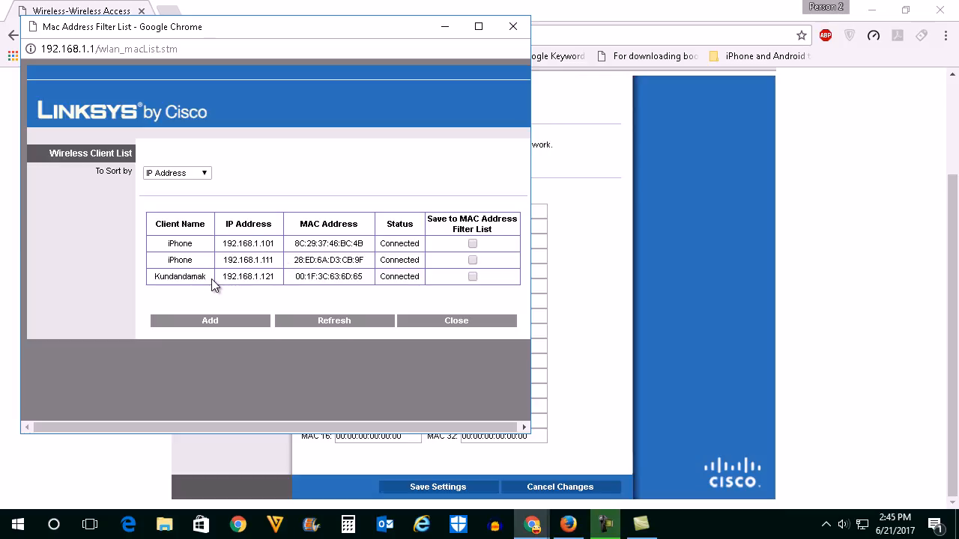
{"action": "mouse_move", "coordinate": [212, 288]}
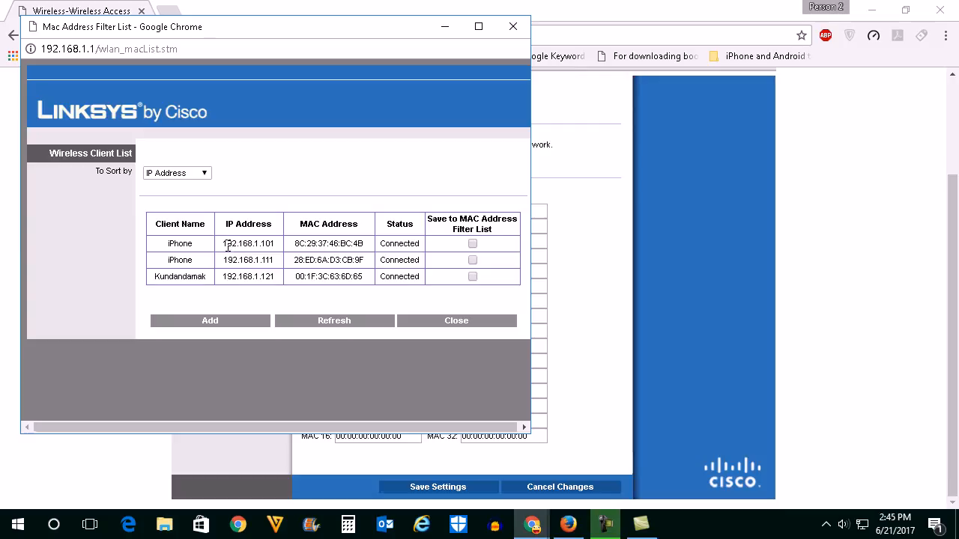
{"action": "left_click_drag", "start_coordinate": [327, 244], "coordinate": [363, 243]}
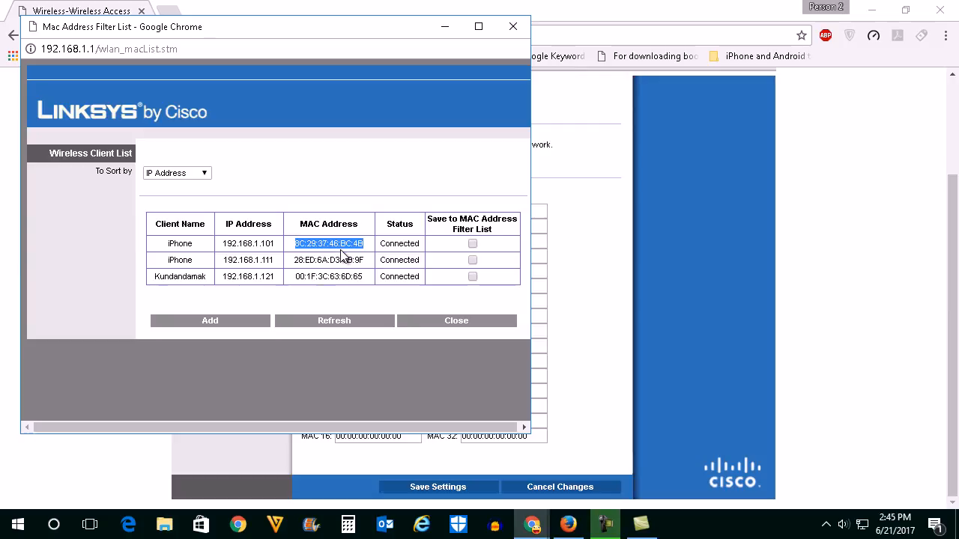
{"action": "left_click", "coordinate": [456, 321]}
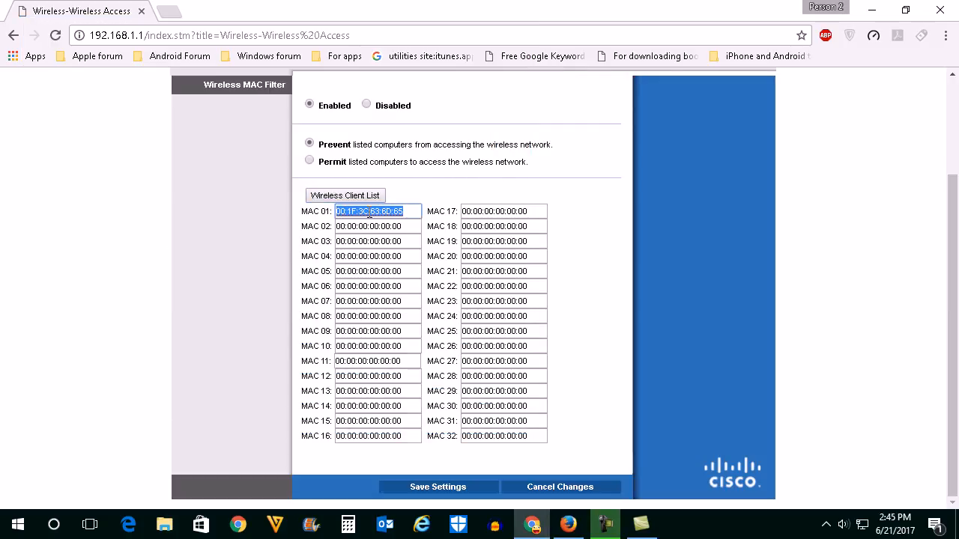
Paste 8C:29:37:46:BC:4B into MAC 01 and save the filter settings.
{"action": "right_click", "coordinate": [378, 210]}
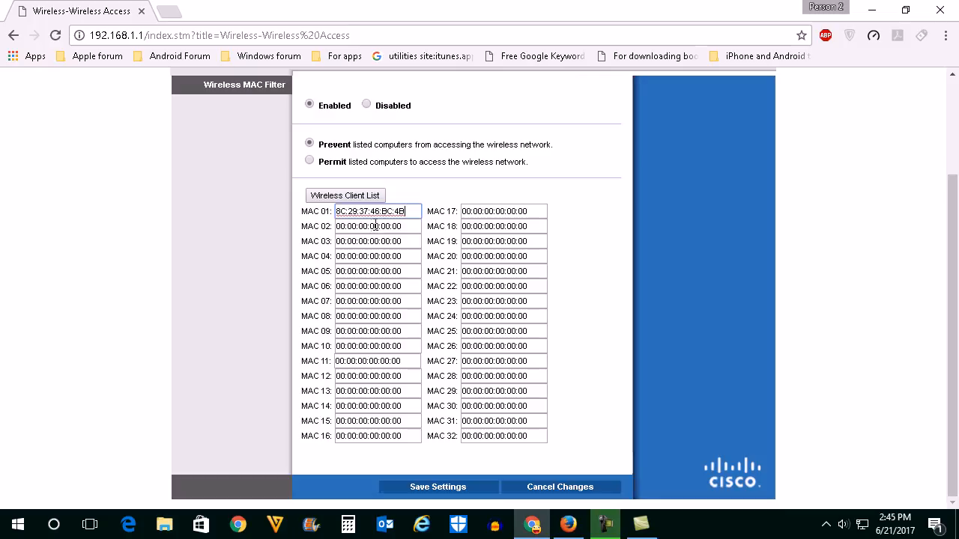
{"action": "left_click", "coordinate": [438, 487]}
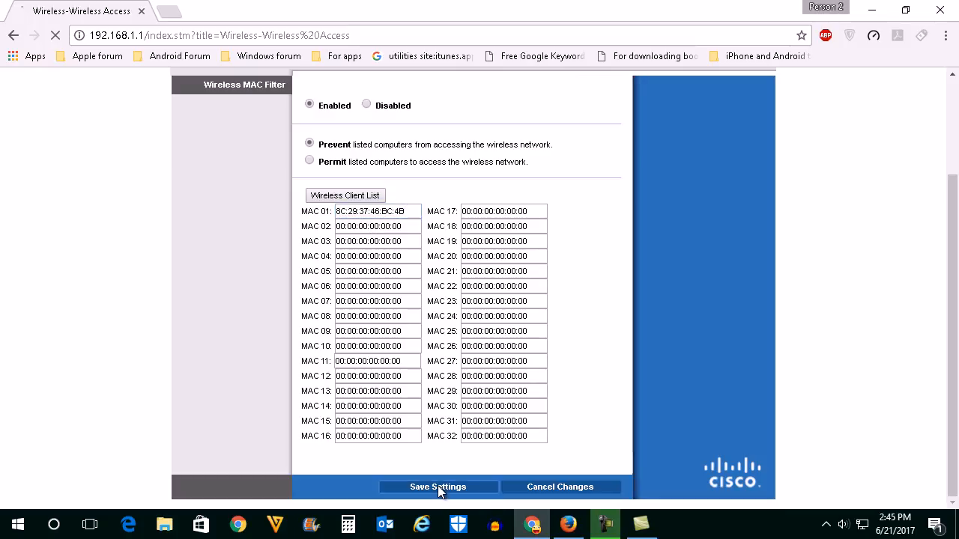
{"action": "left_click", "coordinate": [437, 487]}
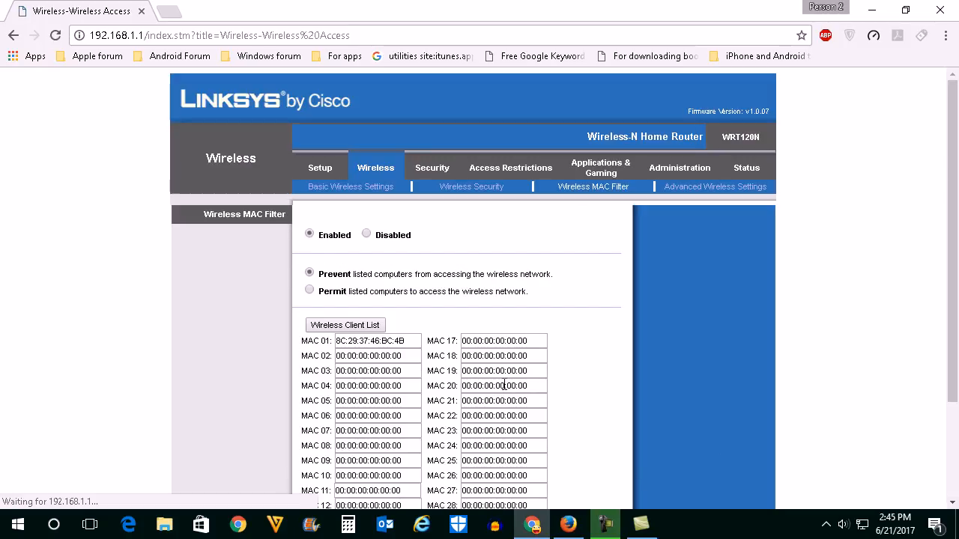
{"action": "scroll", "scroll_direction": "down", "scroll_amount": 3}
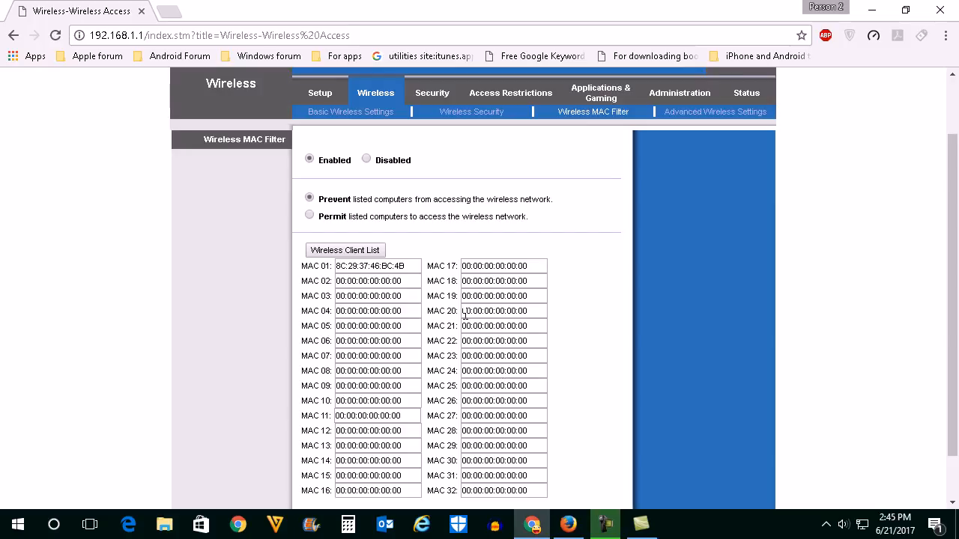
{"action": "left_click", "coordinate": [367, 158]}
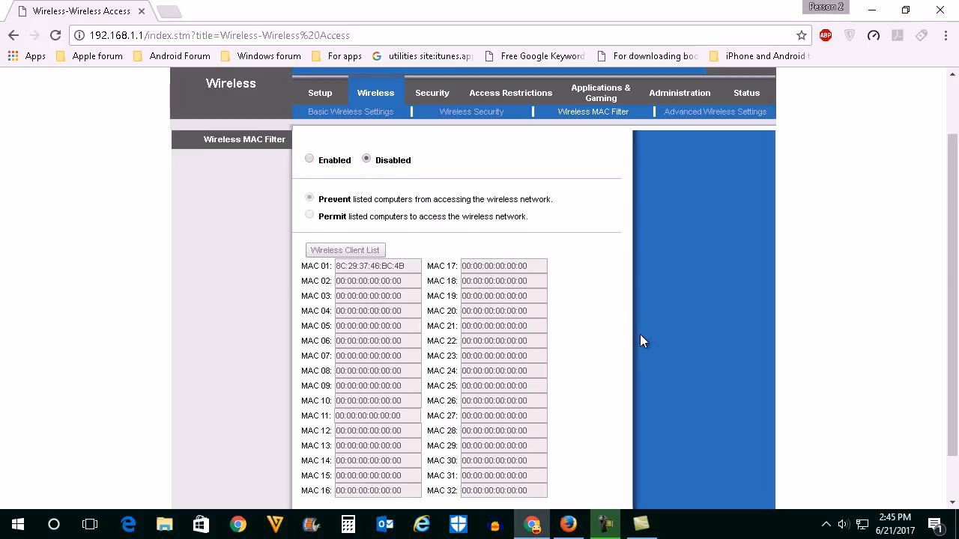
{"action": "scroll", "scroll_direction": "down", "scroll_amount": 3}
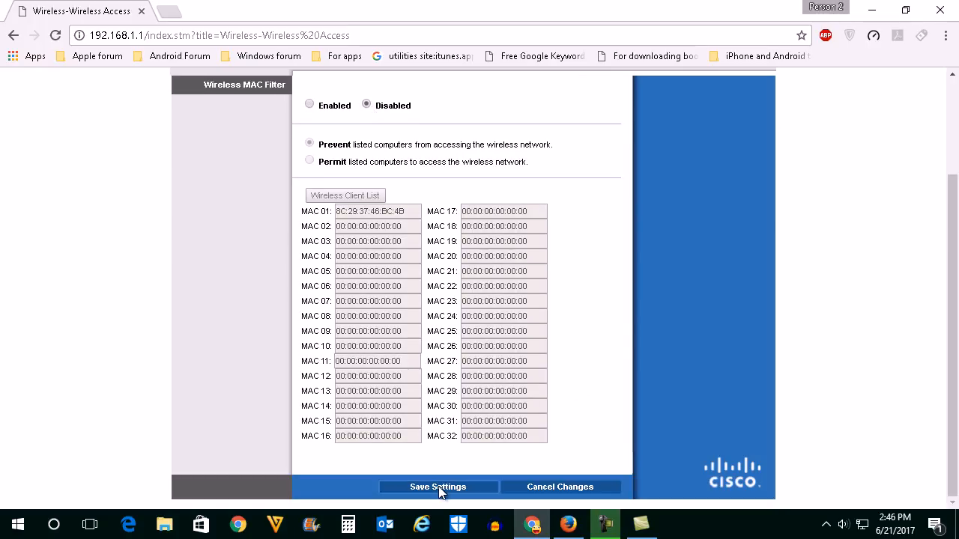